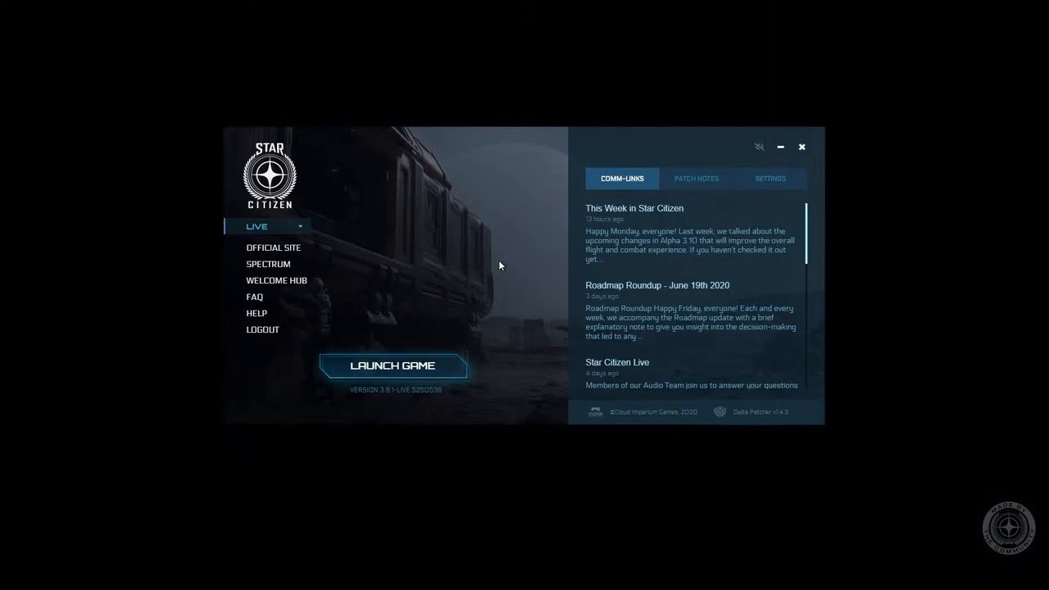
mouse_move(268, 264)
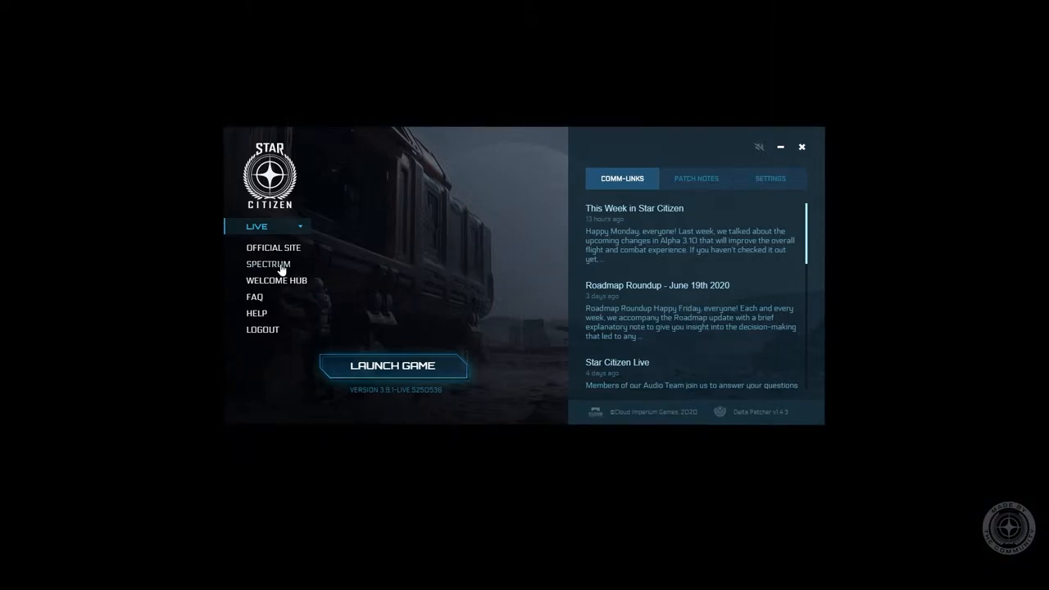
Step: Open Spectrum from the RSI Launcher menu, then the Spectrum tab under Community
click(273, 247)
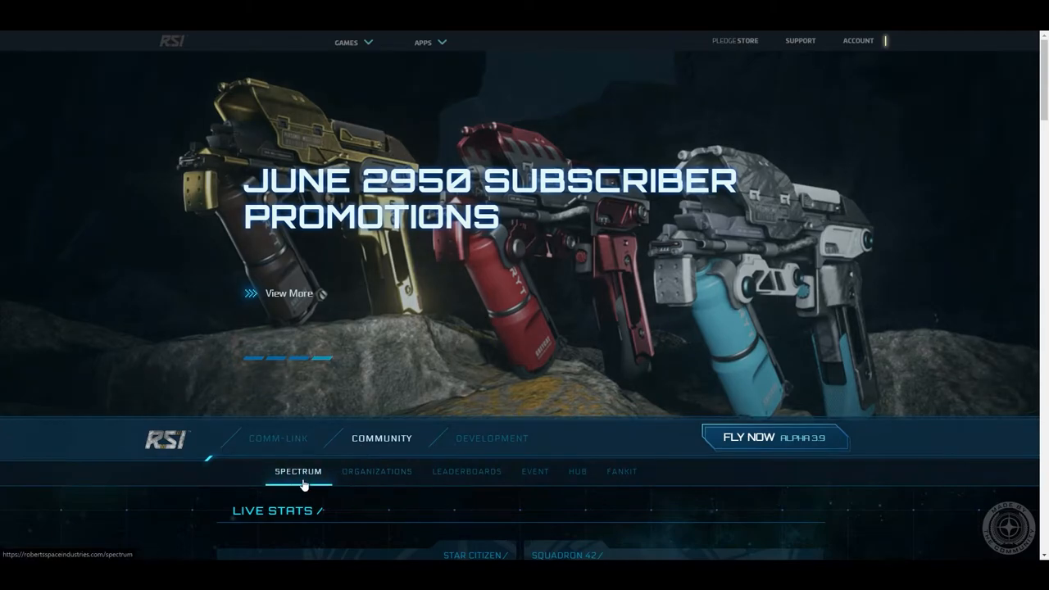
click(298, 471)
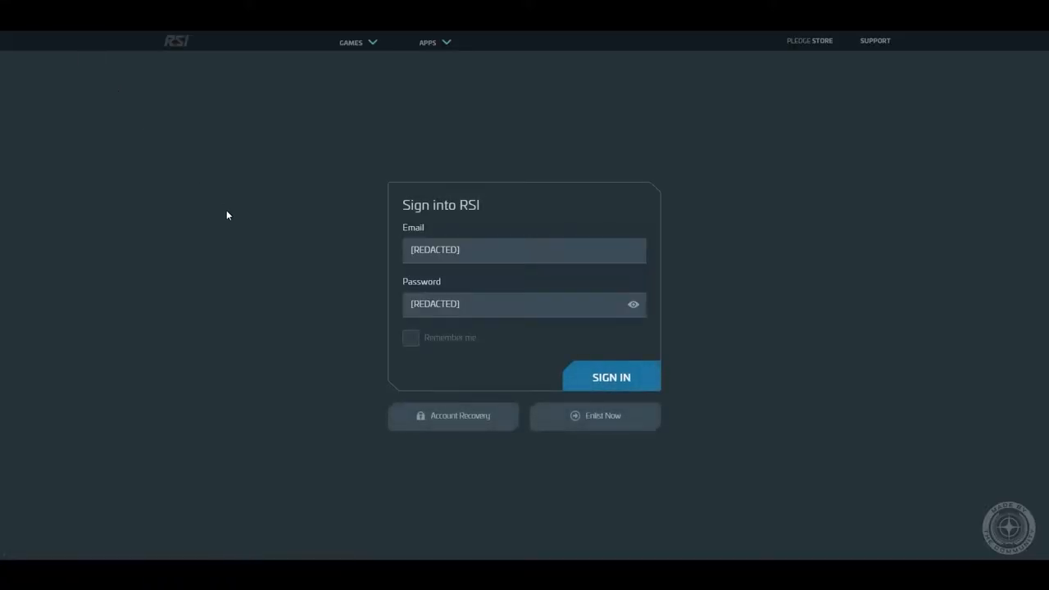
Step: Sign into the RSI account with the entered email and password
click(610, 376)
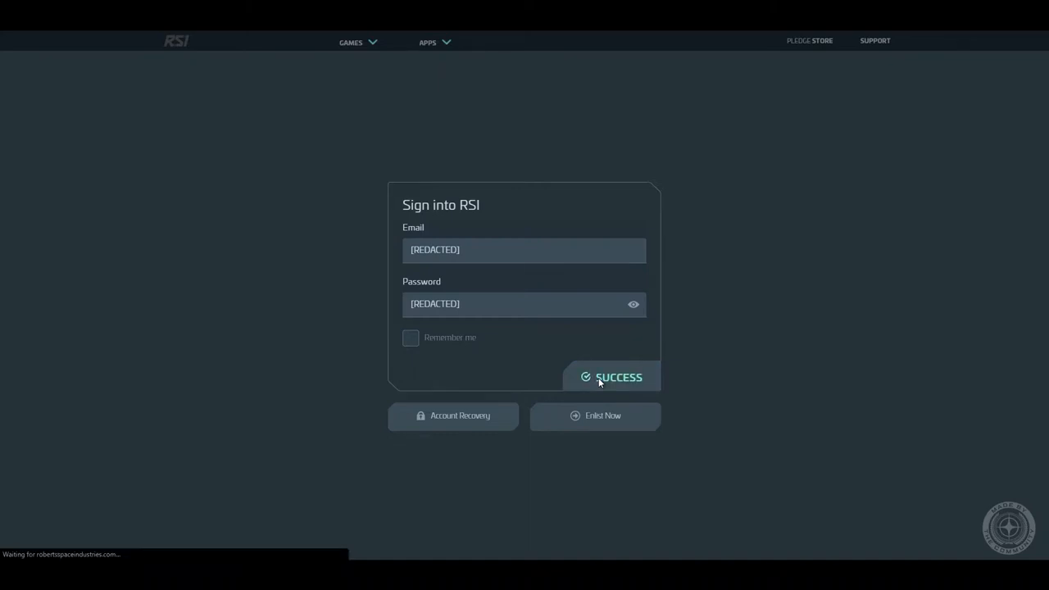
click(611, 377)
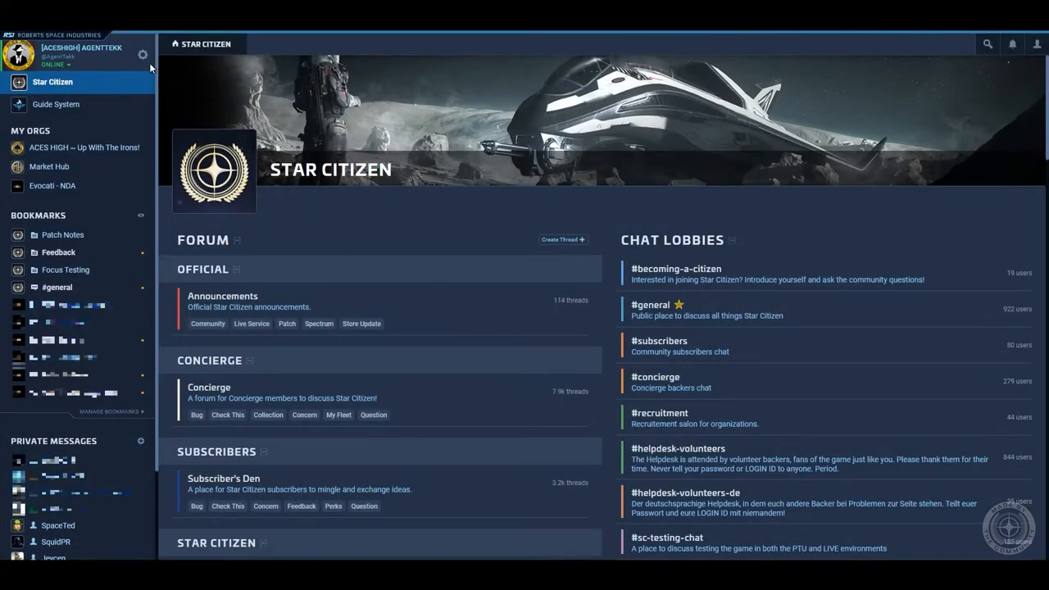
Step: Check account options and the friends list, then show recent notifications
click(142, 55)
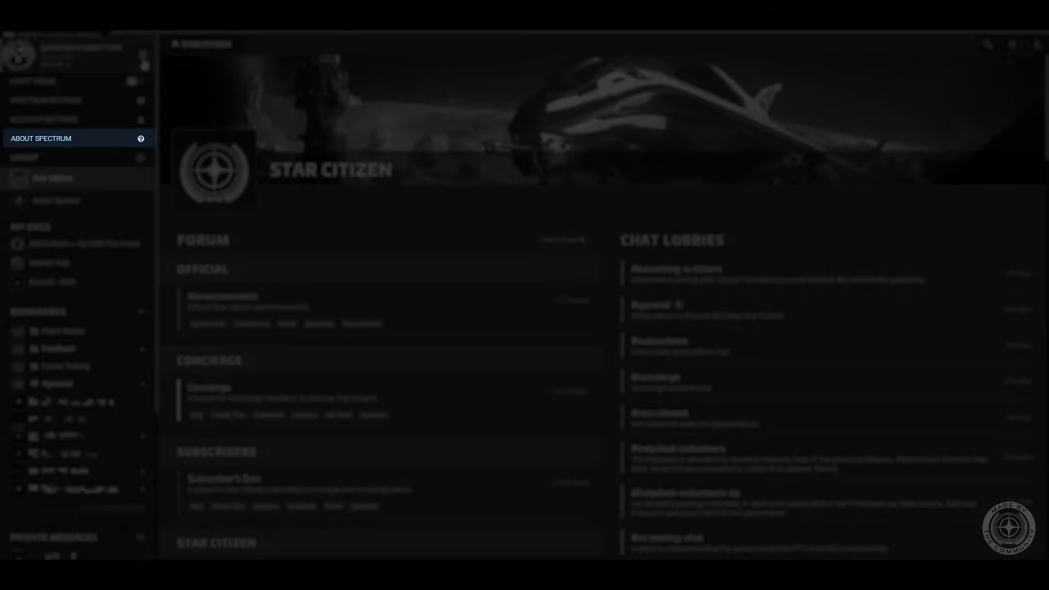
mouse_move(74, 157)
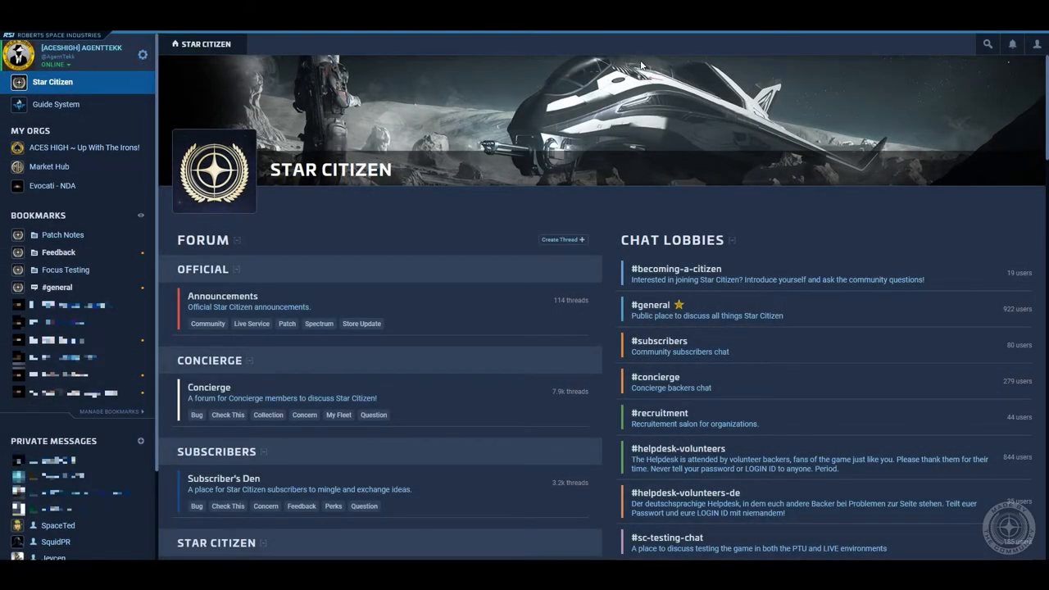
click(1036, 44)
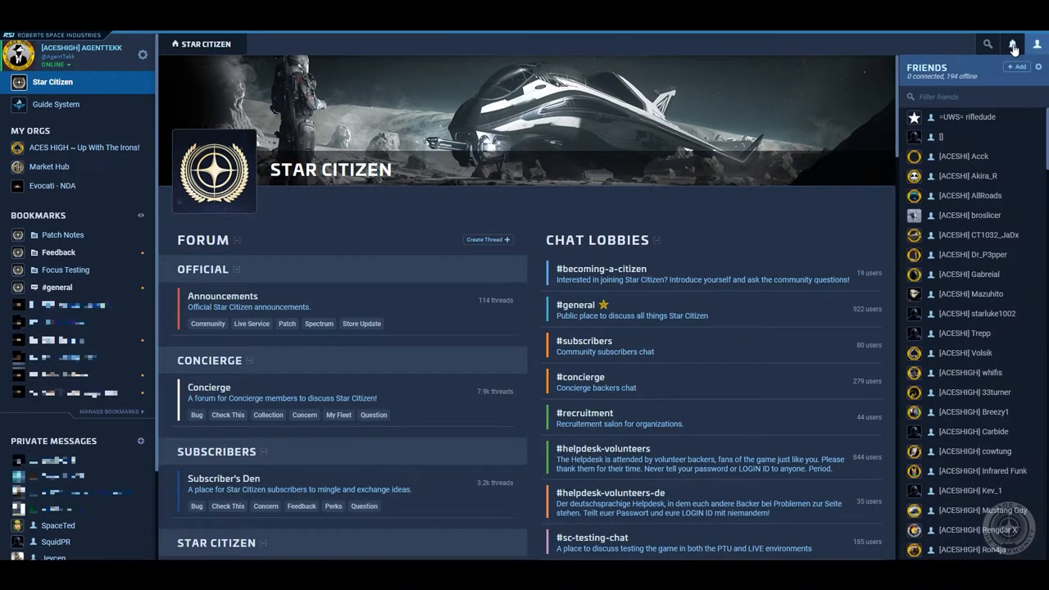
click(1012, 44)
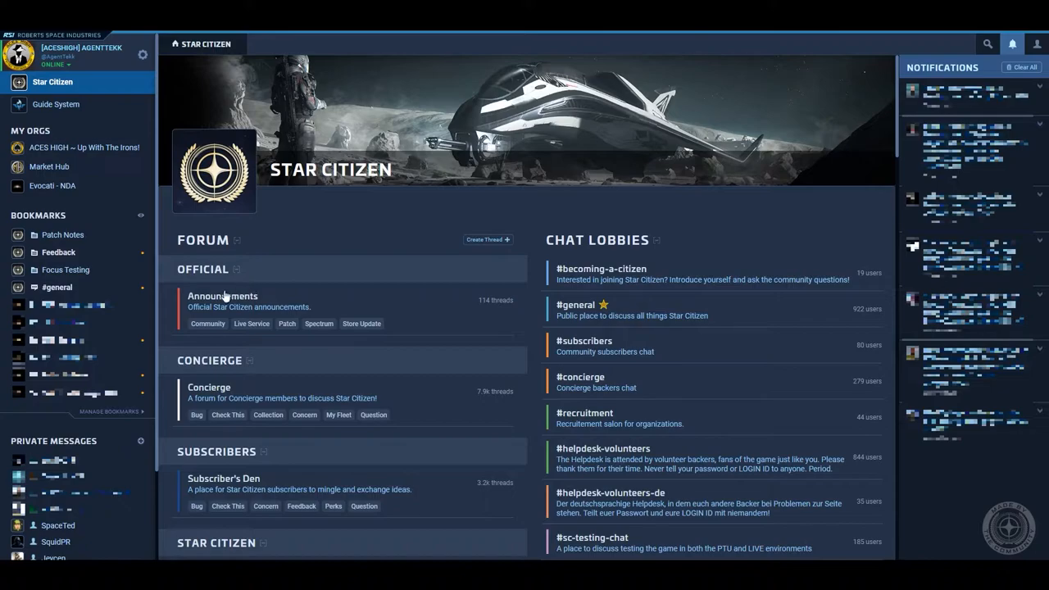
Step: Open the pinned 'Aopoa Khartu-al Update' thread in the Announcements forum
click(222, 296)
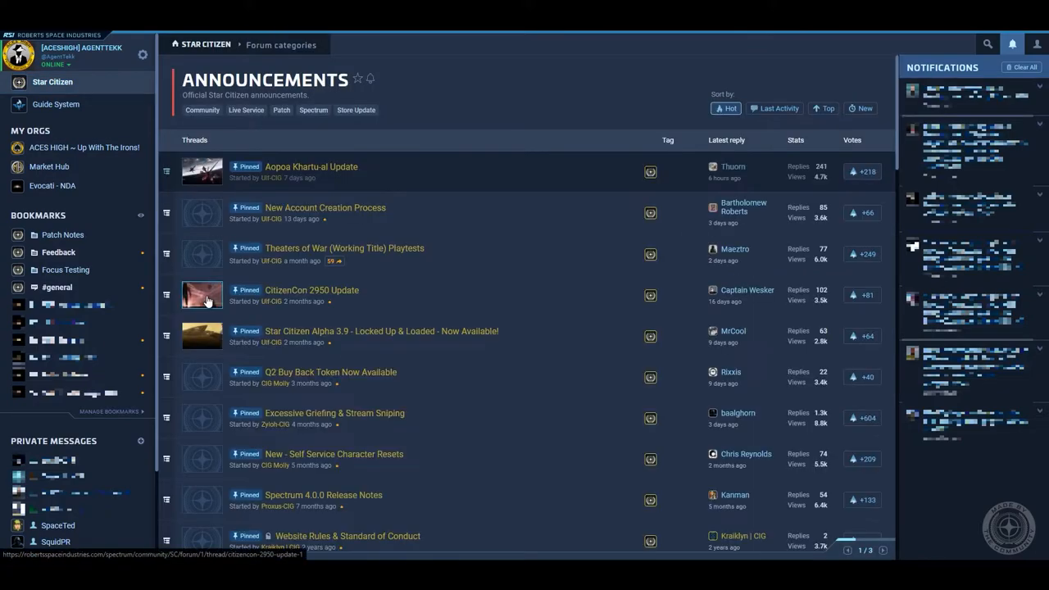
mouse_move(307, 193)
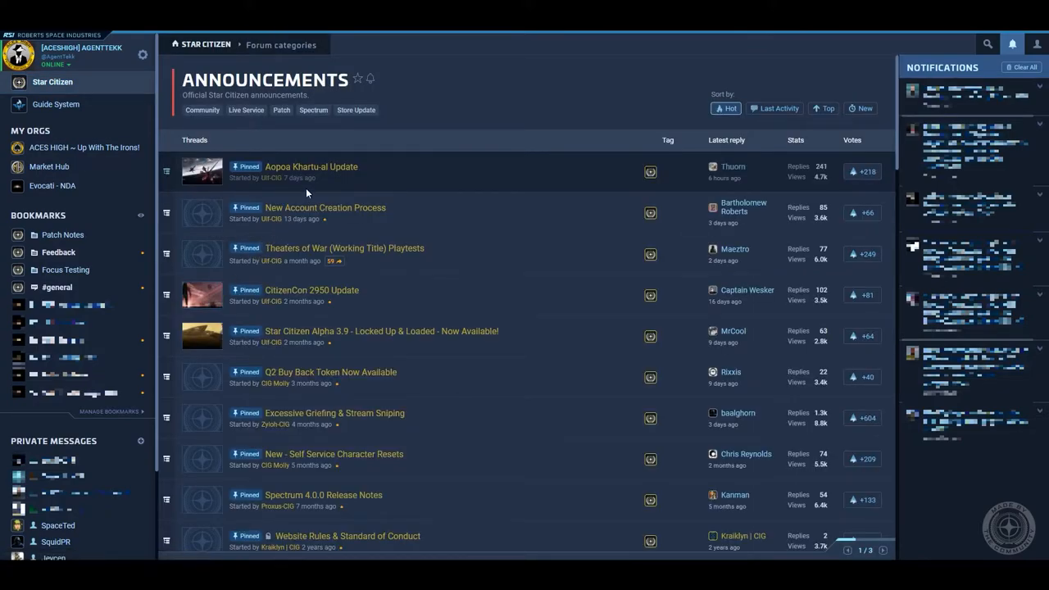
click(311, 166)
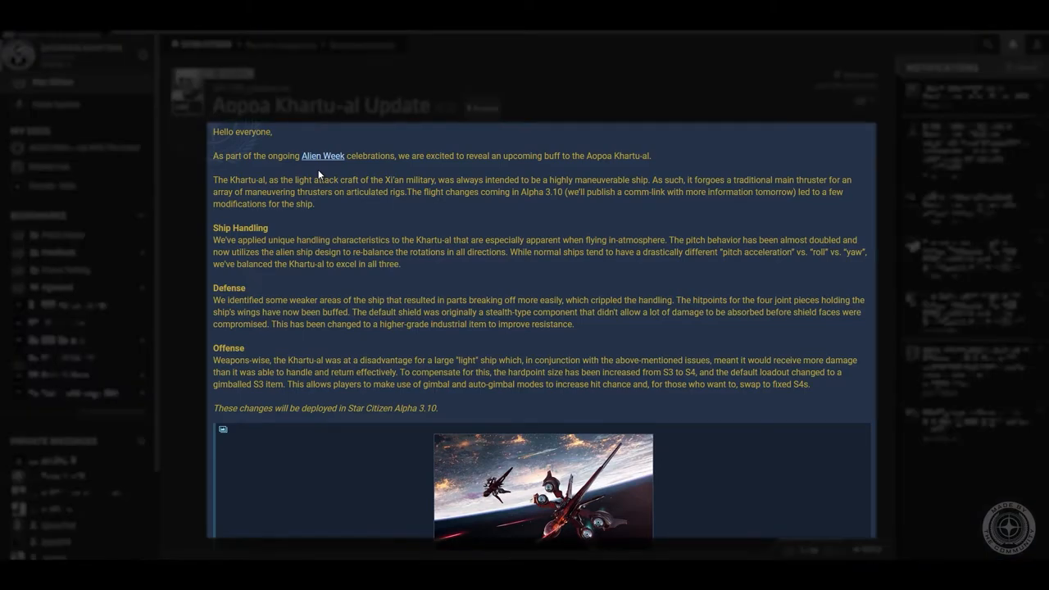
Step: Scroll through the Aopoa Khartu-al Update post down to its reactions and replies
scroll(down, 3)
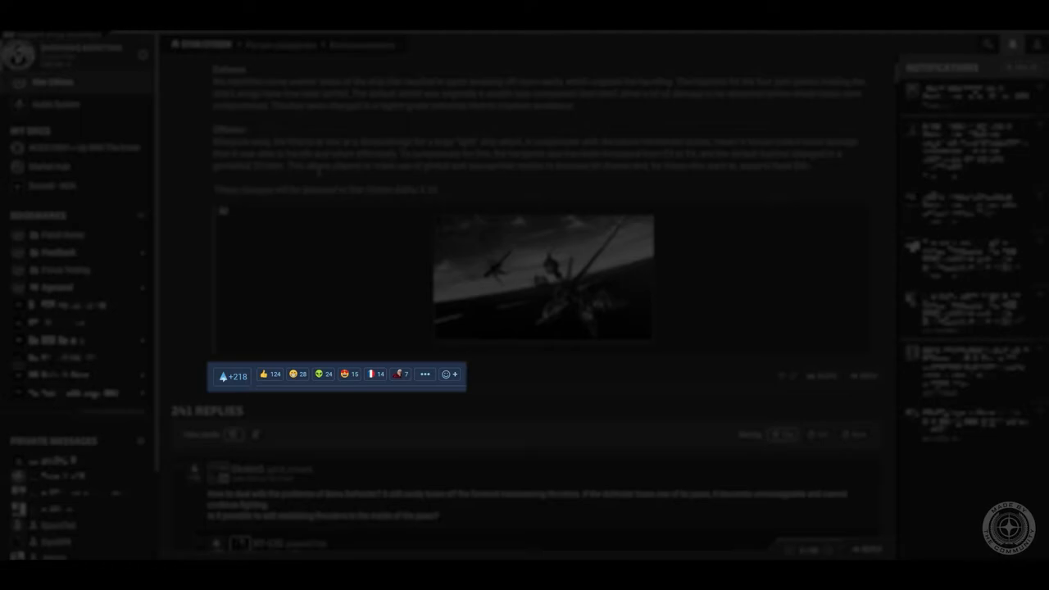
scroll(down, 3)
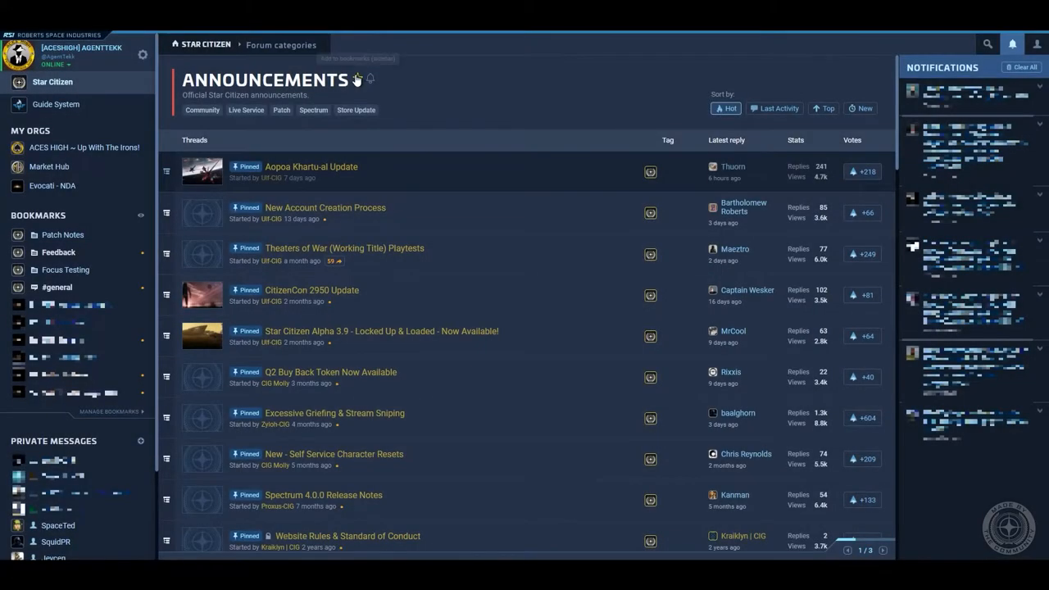
Step: Bookmark the Announcements forum with its star icon
click(356, 78)
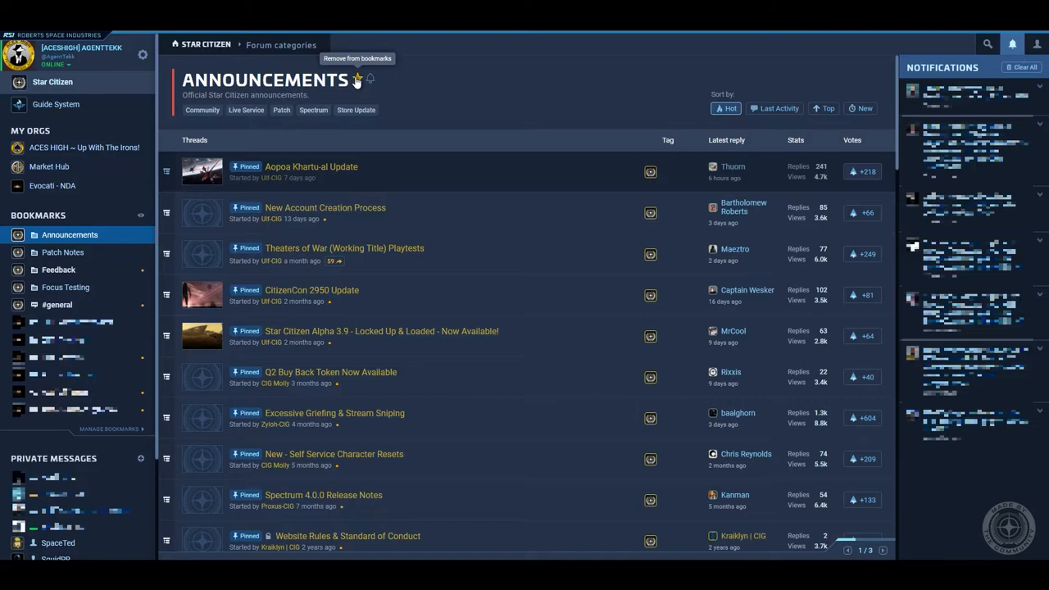
click(51, 81)
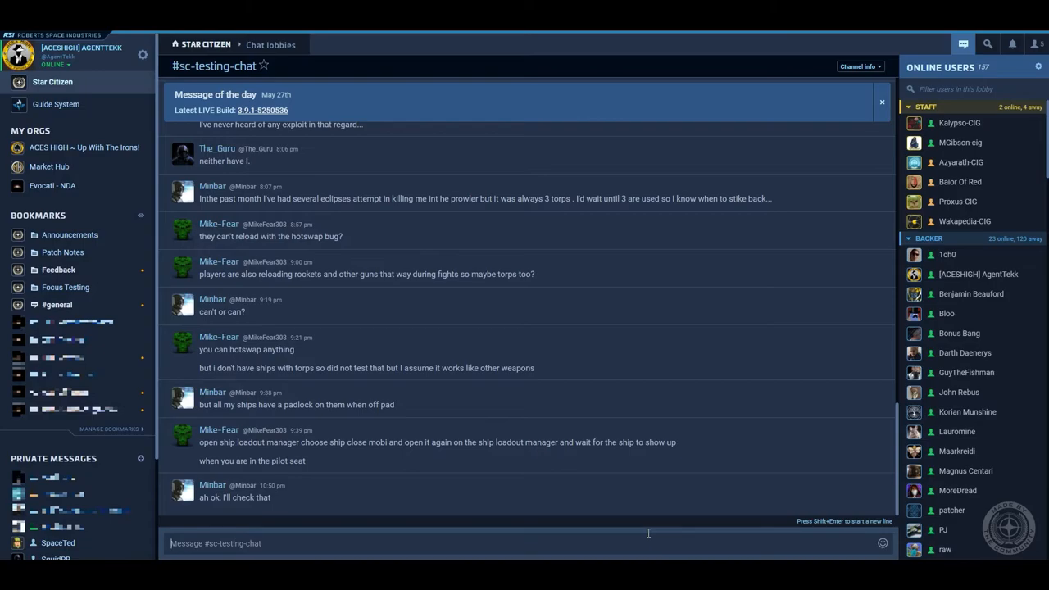
mouse_move(830, 222)
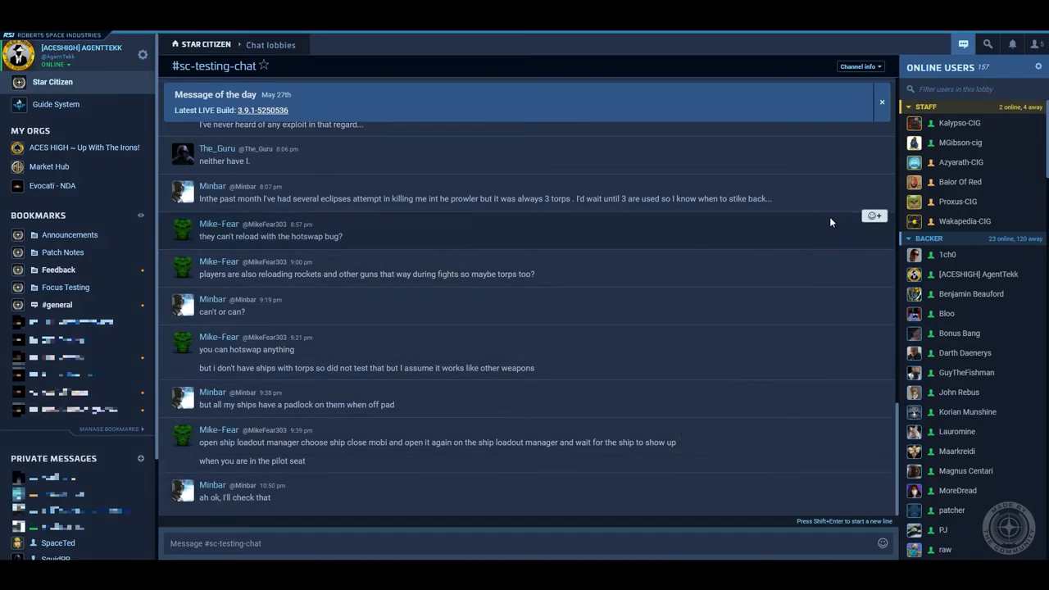
Step: View a staff member's profile card in #sc-testing-chat, then return to Star Citizen
click(960, 123)
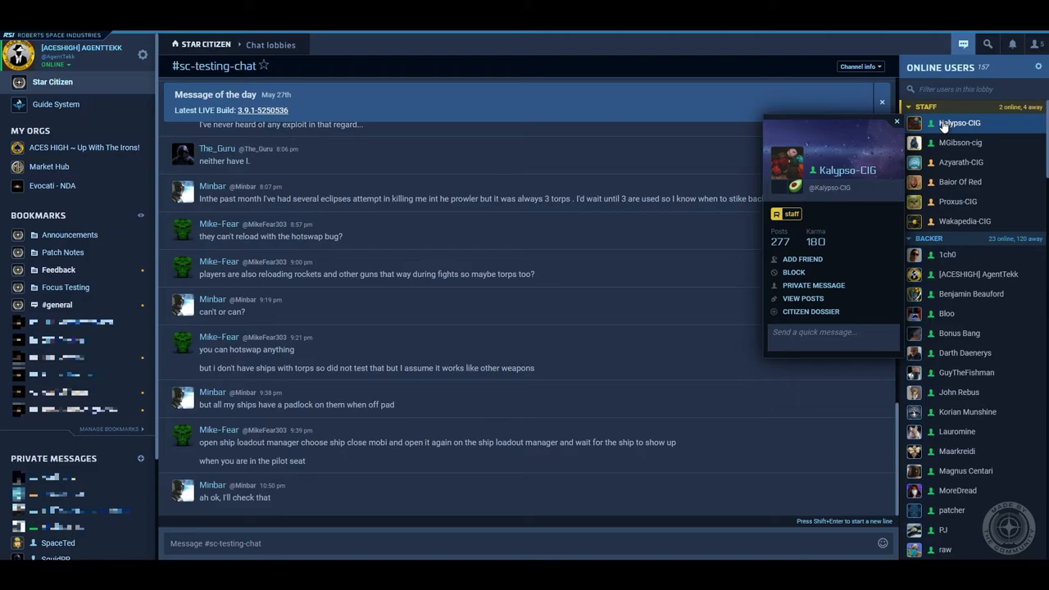
click(51, 82)
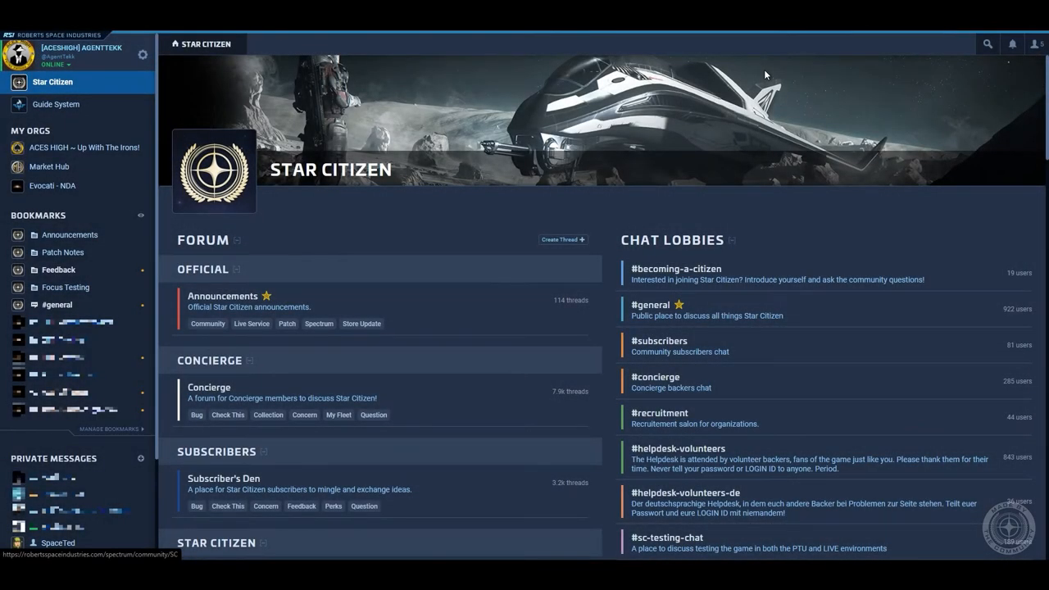
Step: Go from the friends panel to the Manage friends page listing 194 friends
click(1036, 44)
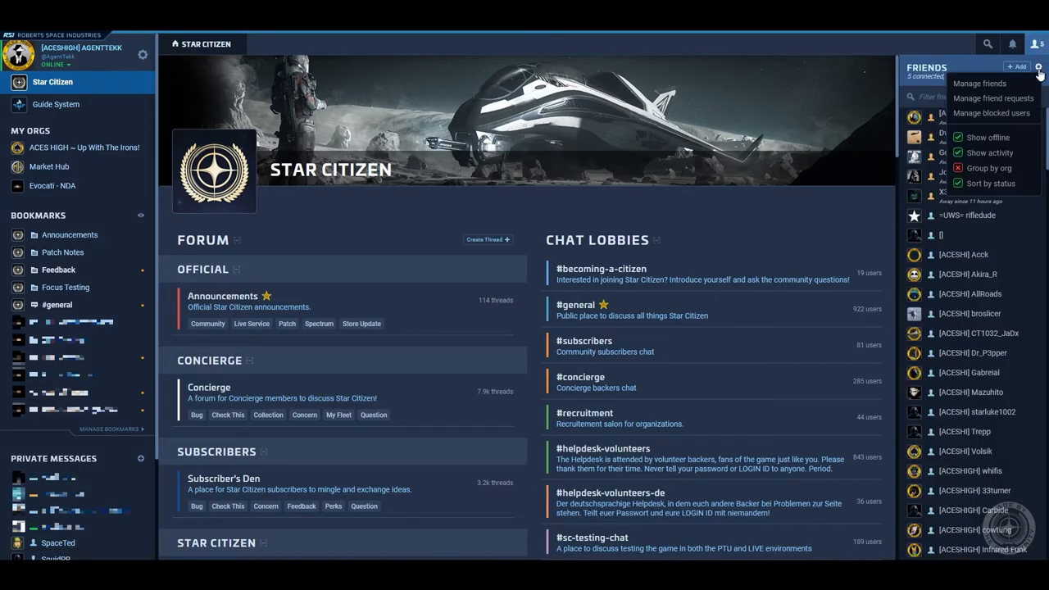
click(980, 83)
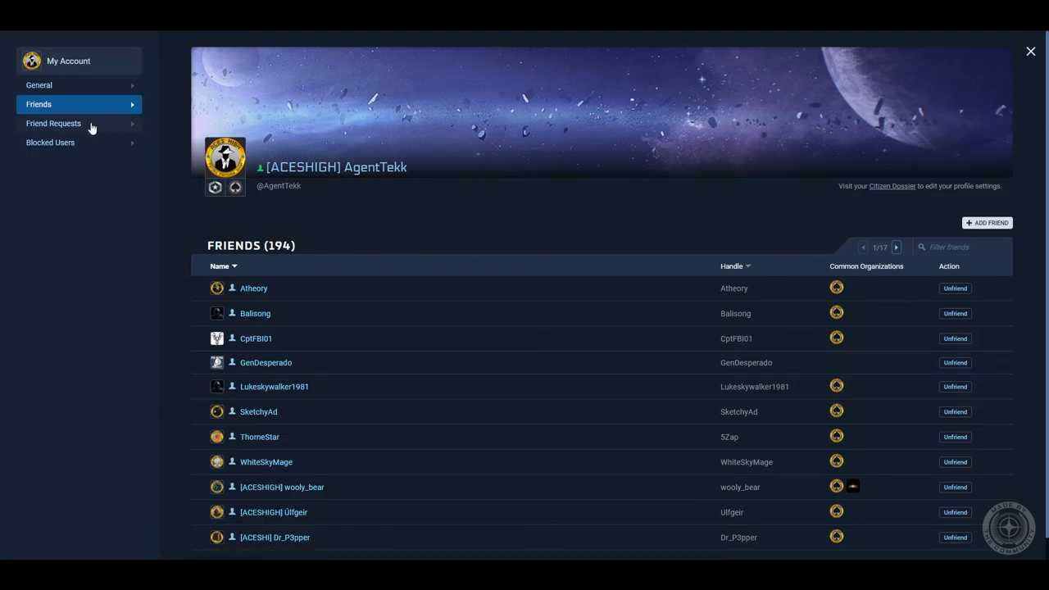
Step: Check Blocked Users and General account settings, then close settings
click(50, 142)
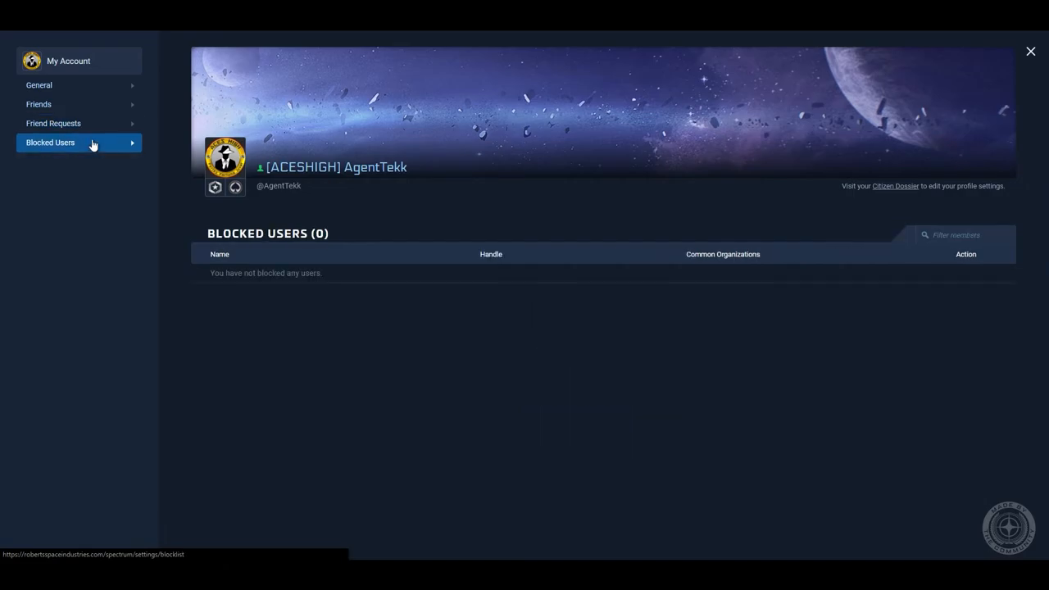
click(39, 84)
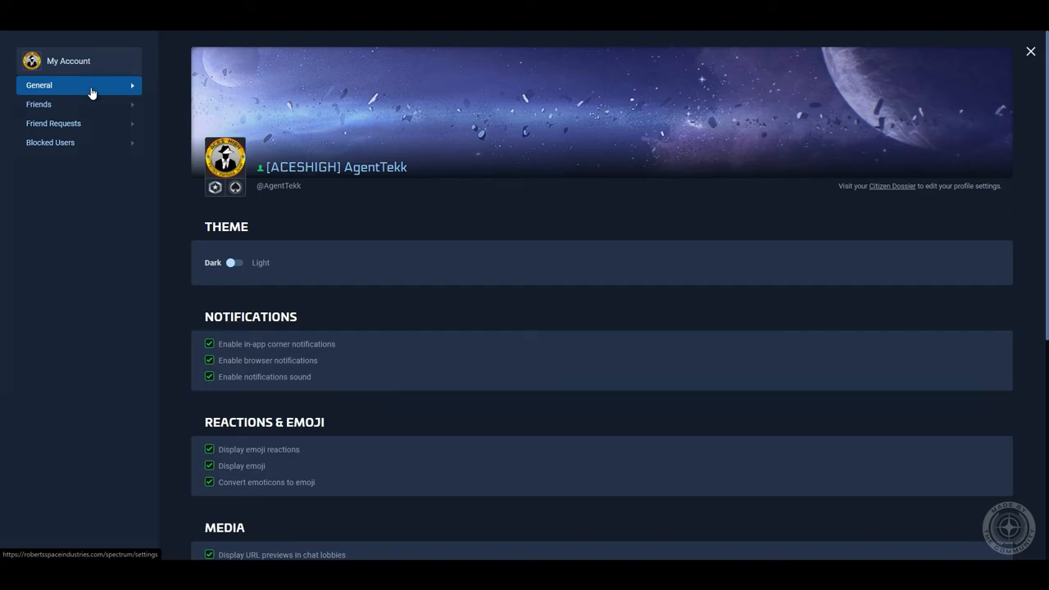
mouse_move(1031, 51)
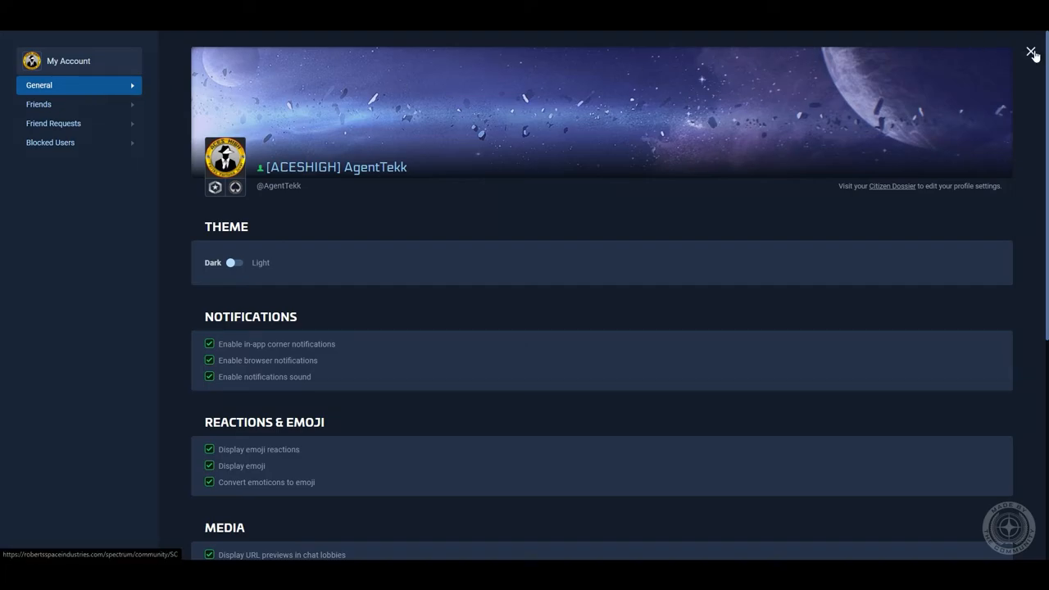
click(1031, 52)
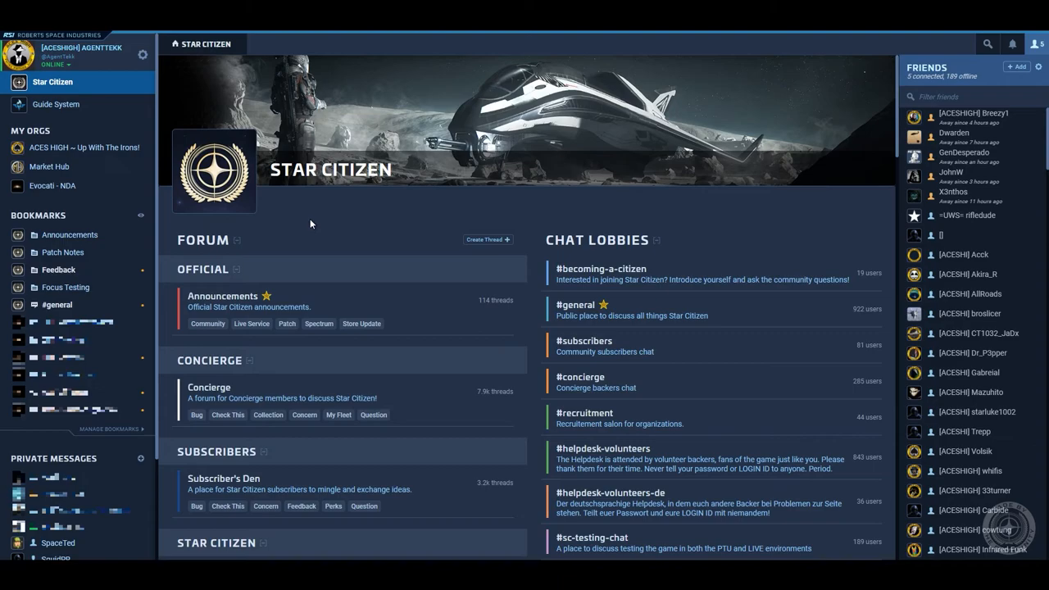